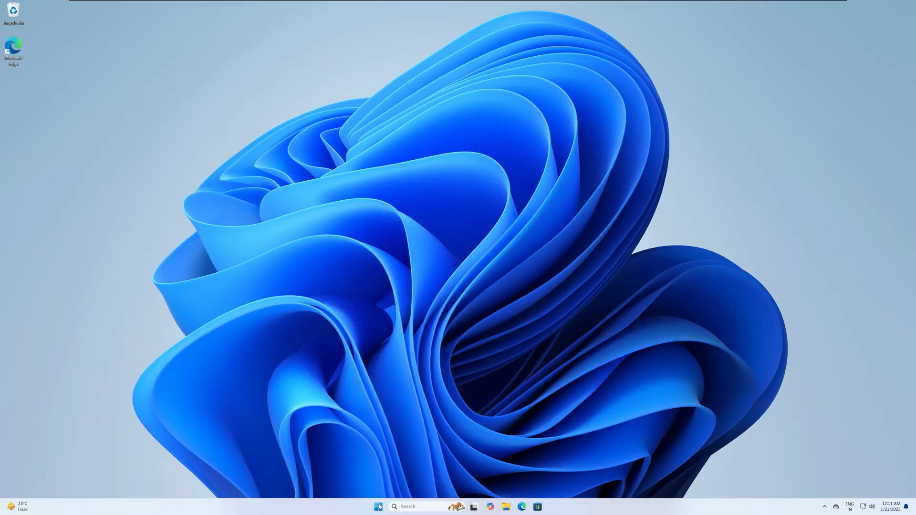
Step: Search 'cmd' in Start and run Command Prompt as administrator
{"action": "type", "text": "cmd"}
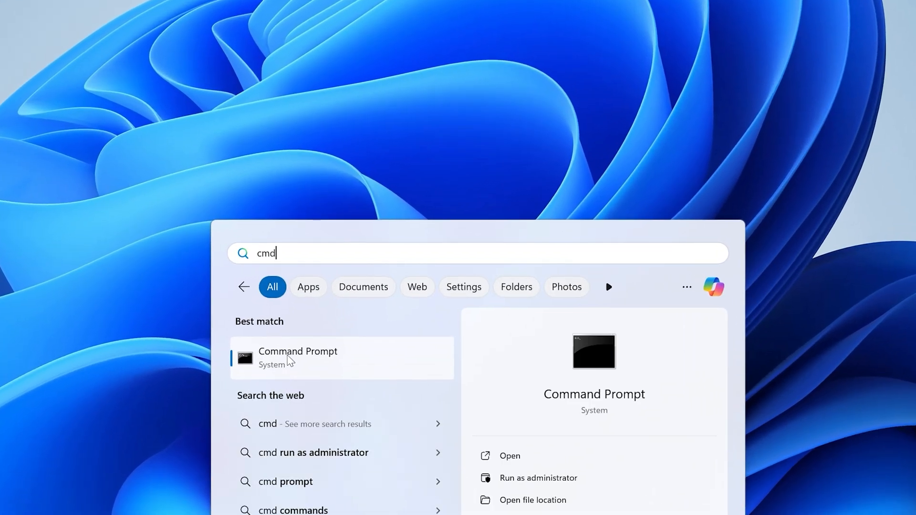
{"action": "right_click", "coordinate": [298, 356]}
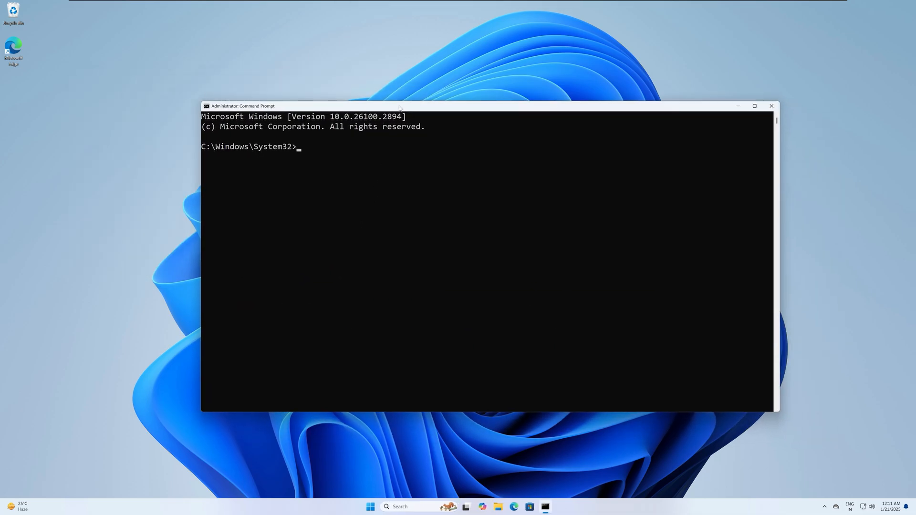
Step: Run winget --version, which reports v1.9.25200, and begin the next winget command
{"action": "type", "text": "winget"}
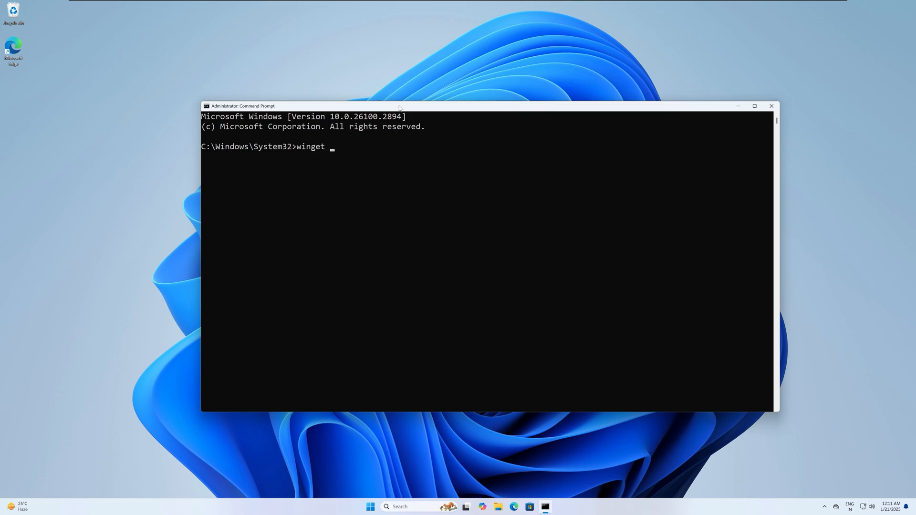
{"action": "type", "text": "--version"}
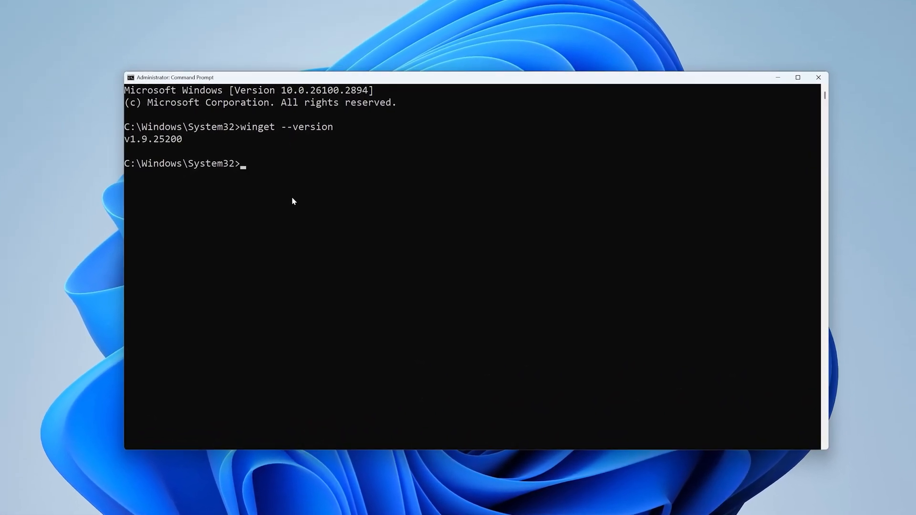
{"action": "type", "text": "wind"}
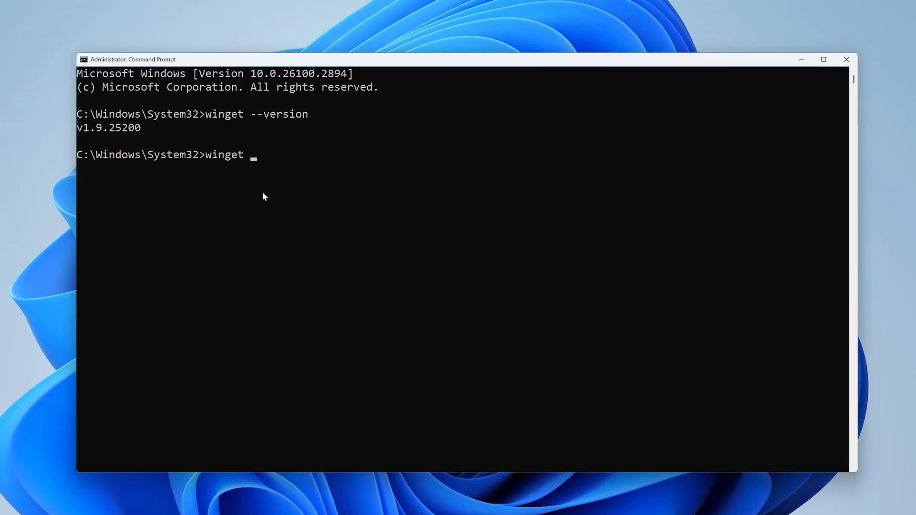
Step: Run winget search vlc and answer yes to the msstore agreements, listing VideoLAN.VLC 3.0.21
{"action": "type", "text": "sear"}
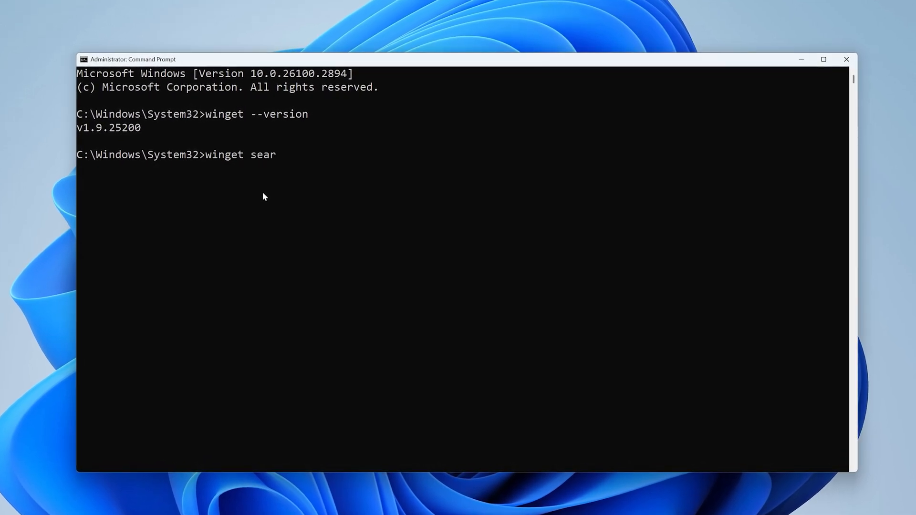
{"action": "type", "text": "ch"}
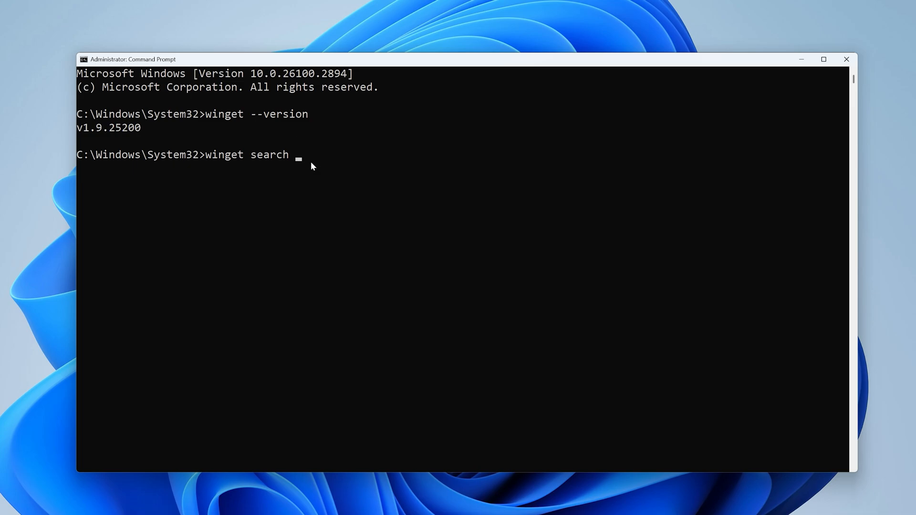
{"action": "type", "text": "vlc"}
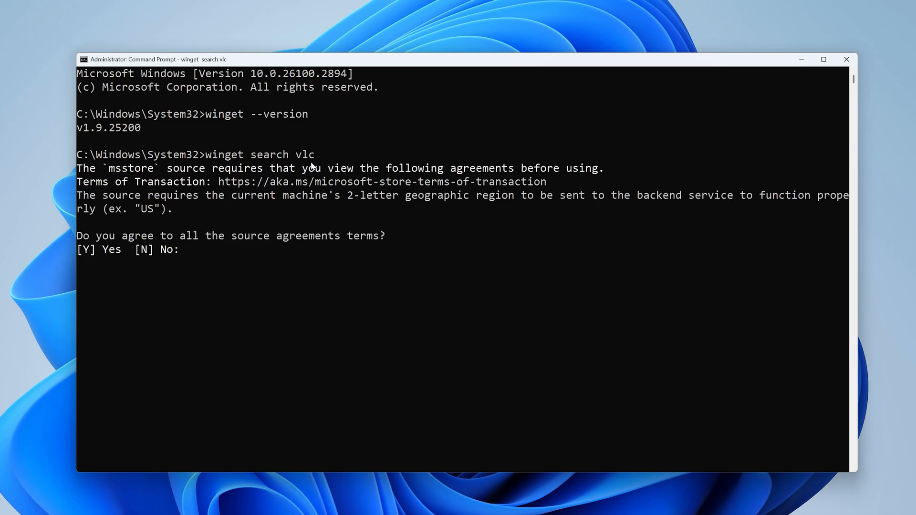
{"action": "type", "text": "y"}
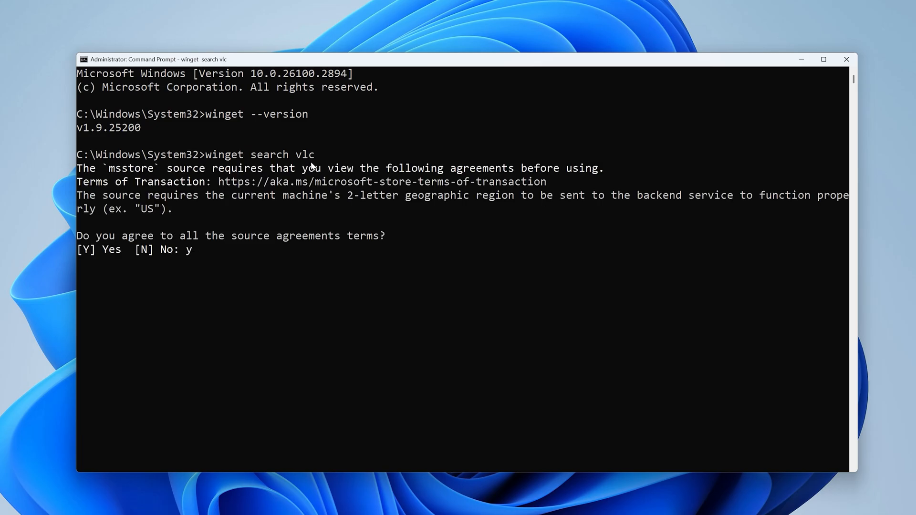
{"action": "type", "text": "es"}
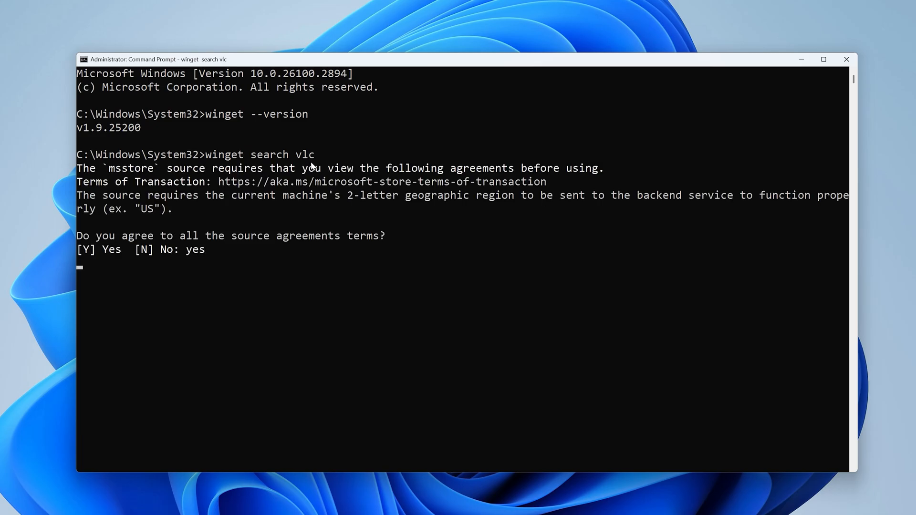
{"action": "key", "text": "enter"}
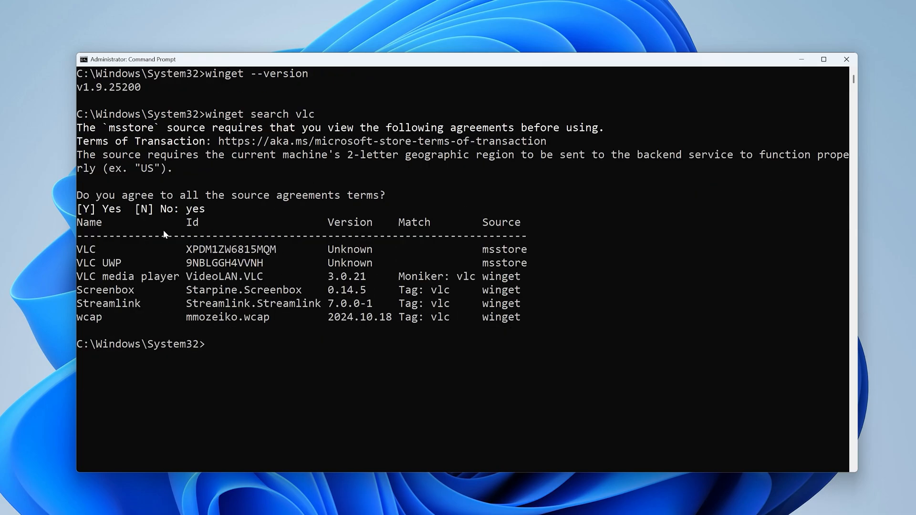
{"action": "mouse_move", "coordinate": [82, 250]}
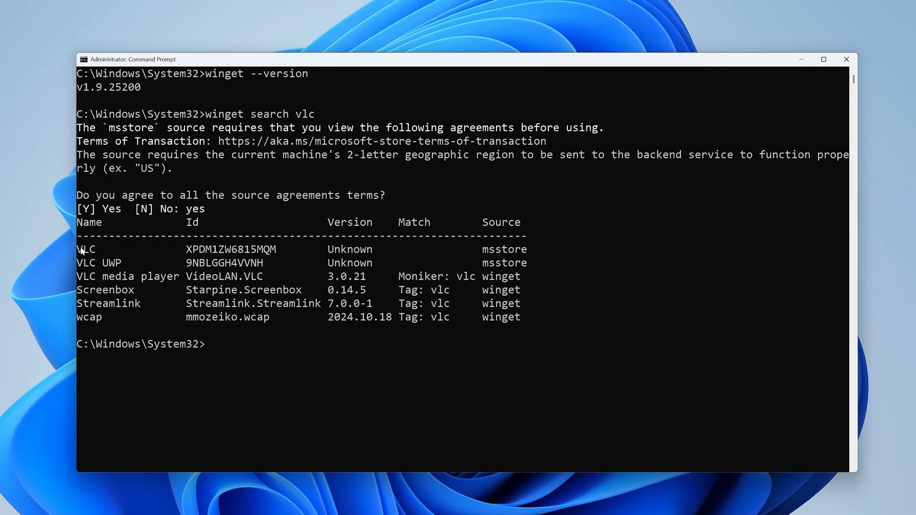
{"action": "mouse_move", "coordinate": [332, 230]}
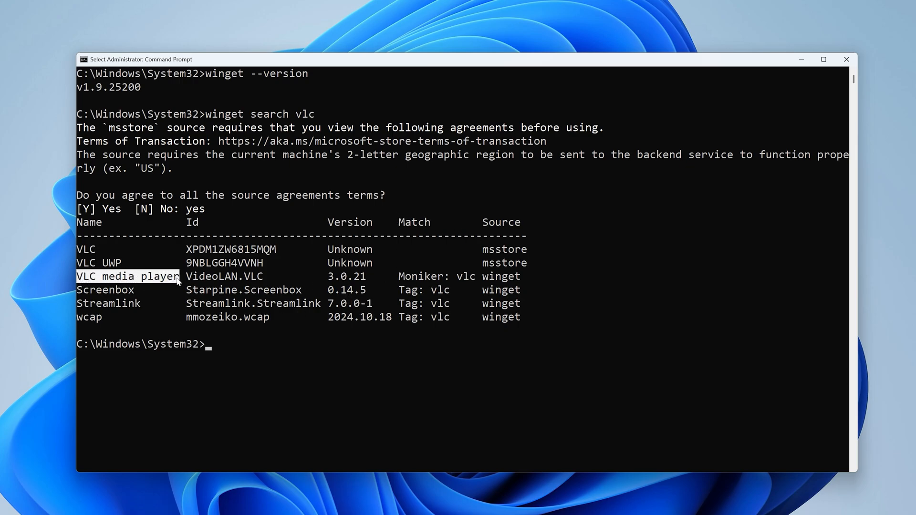
{"action": "mouse_move", "coordinate": [217, 366]}
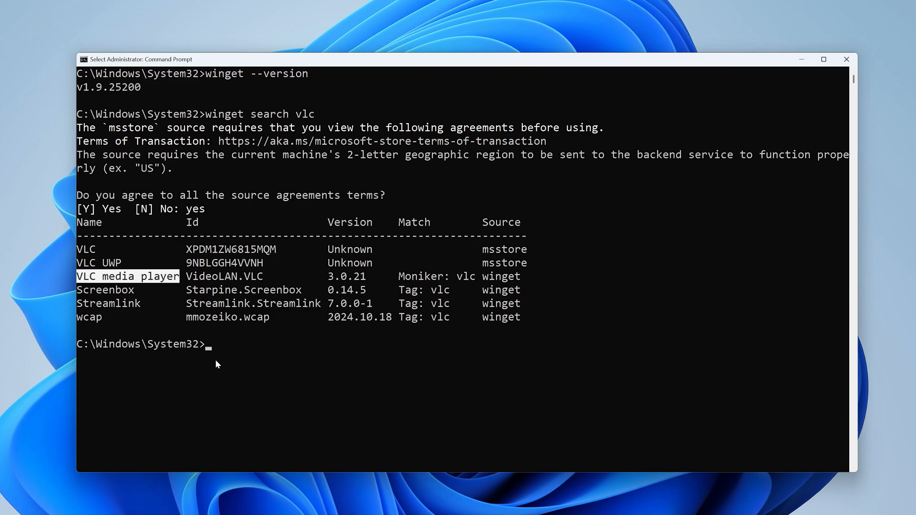
Step: Run winget install VideoLAN.VLC to install VLC media player
{"action": "type", "text": "winget"}
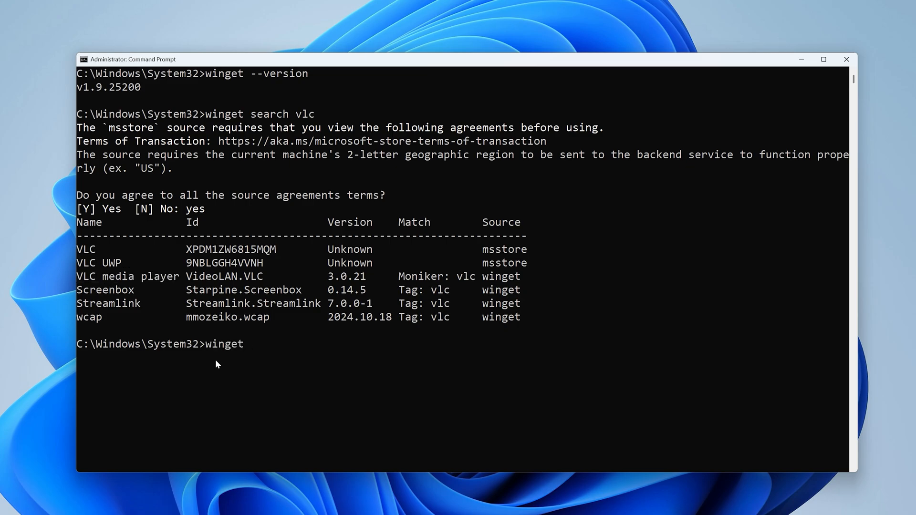
{"action": "type", "text": "install"}
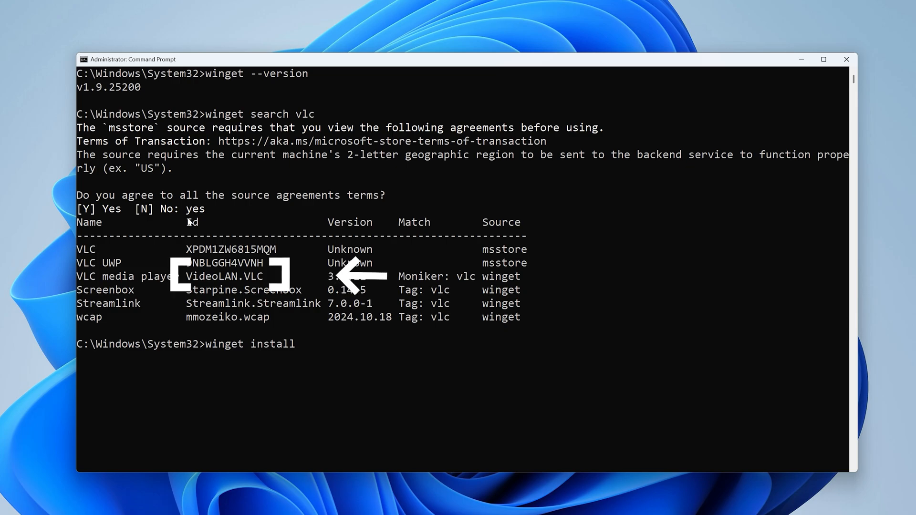
{"action": "mouse_move", "coordinate": [198, 285]}
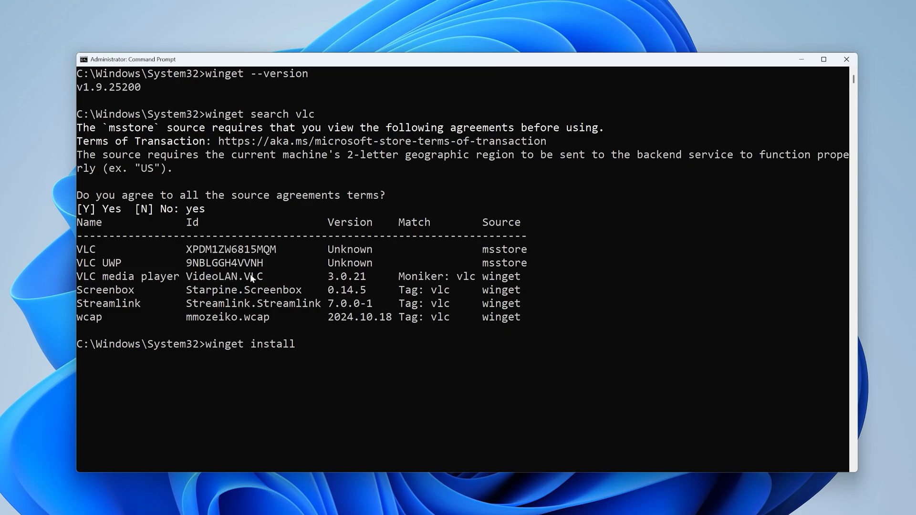
{"action": "type", "text": "VideoLAN.VLC"}
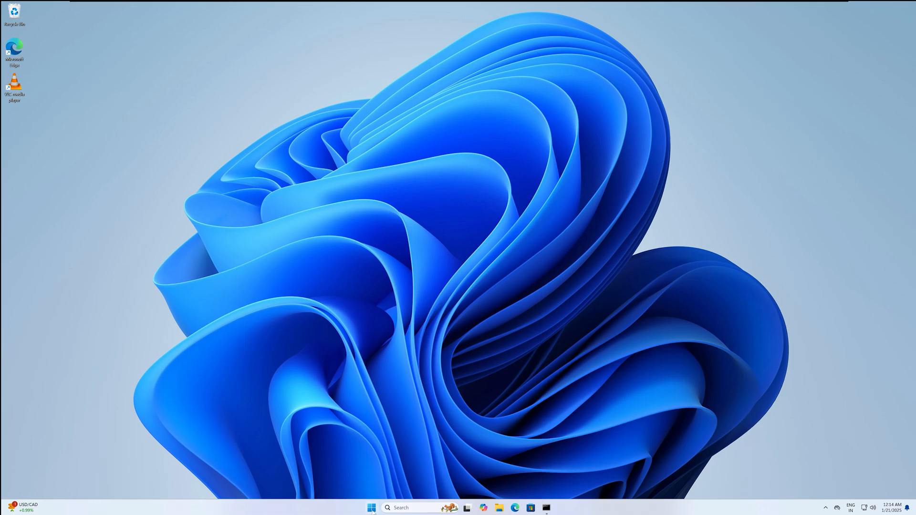
Step: Search 'vlc media player' in Start and launch the installed app
{"action": "type", "text": "vlc media player"}
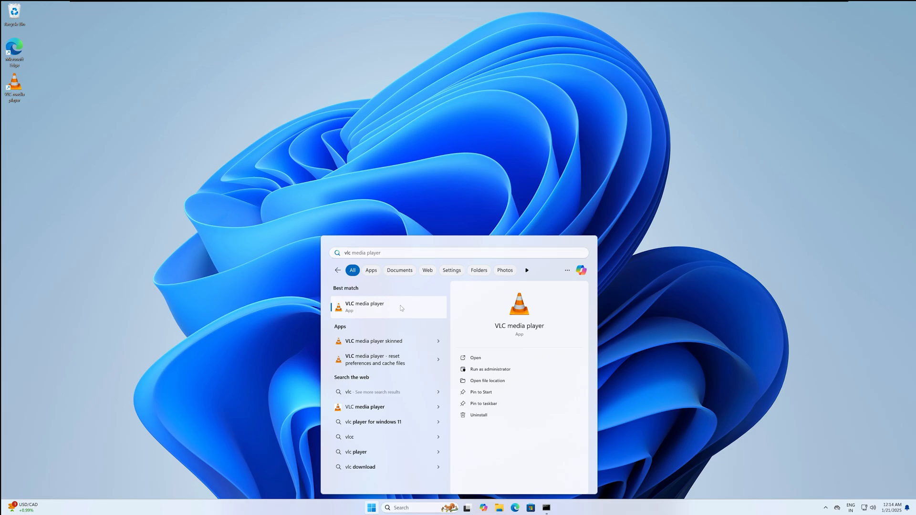
{"action": "left_click", "coordinate": [364, 307]}
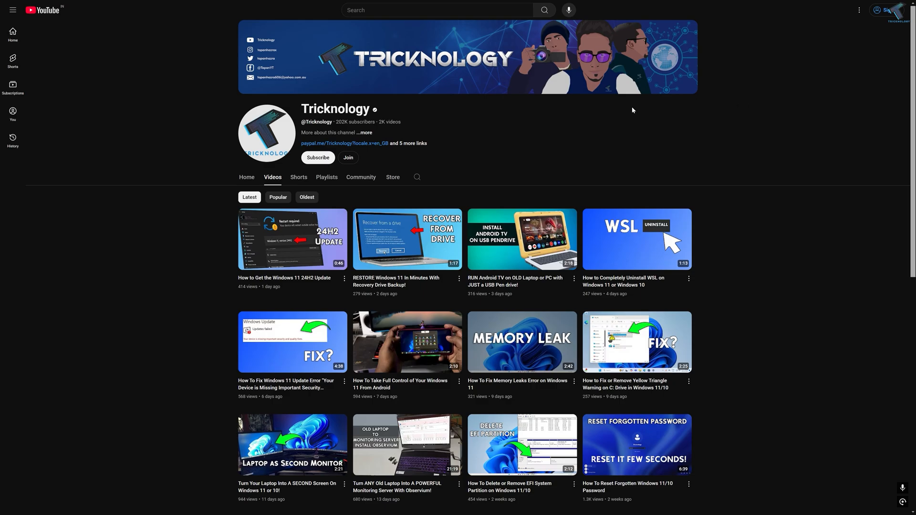
{"action": "mouse_move", "coordinate": [327, 146]}
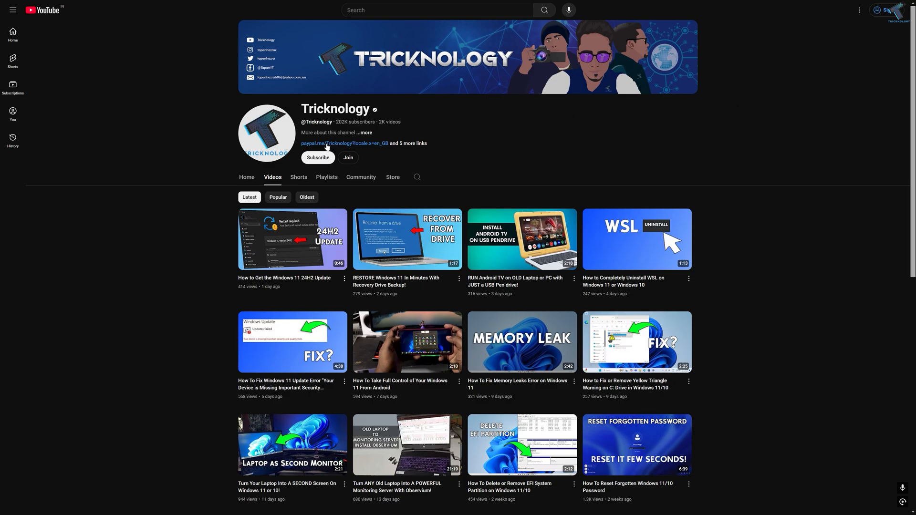
{"action": "scroll", "scroll_direction": "down", "scroll_amount": 3}
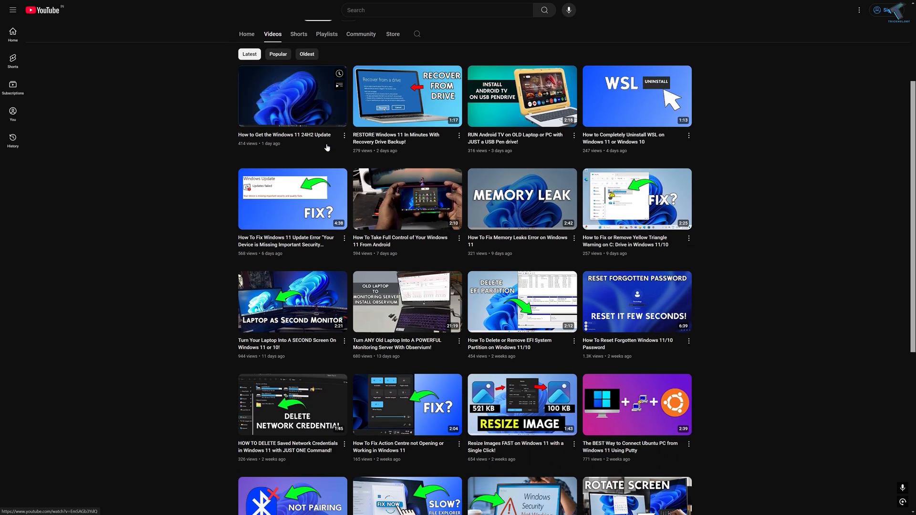
{"action": "scroll", "scroll_direction": "down", "scroll_amount": 3}
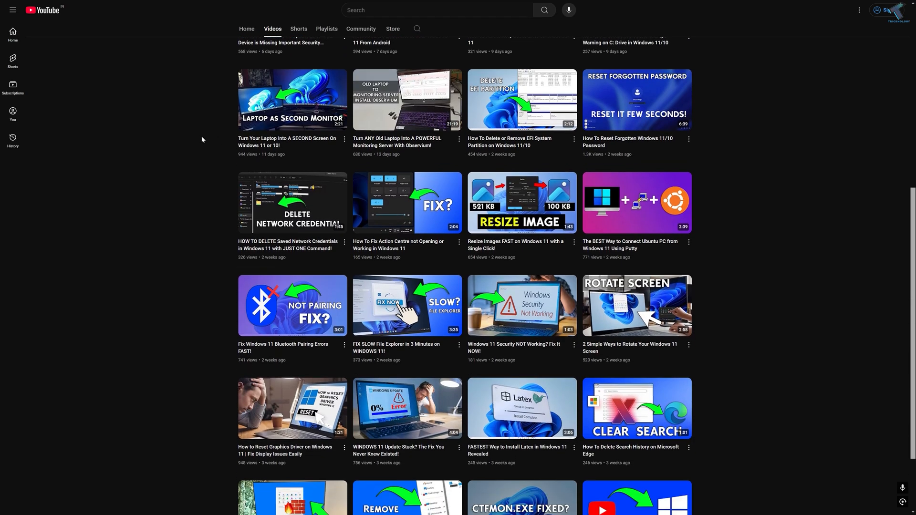
{"action": "scroll", "scroll_direction": "down", "scroll_amount": 3}
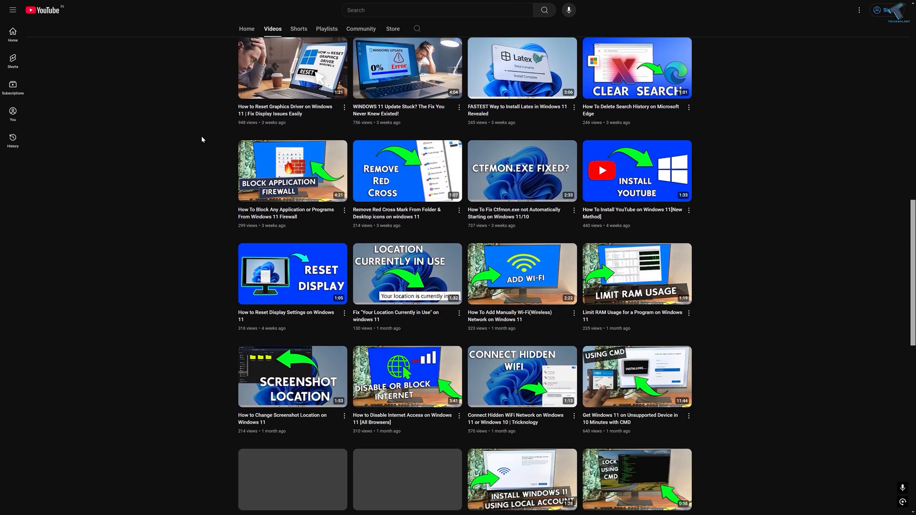
{"action": "scroll", "scroll_direction": "down", "scroll_amount": 3}
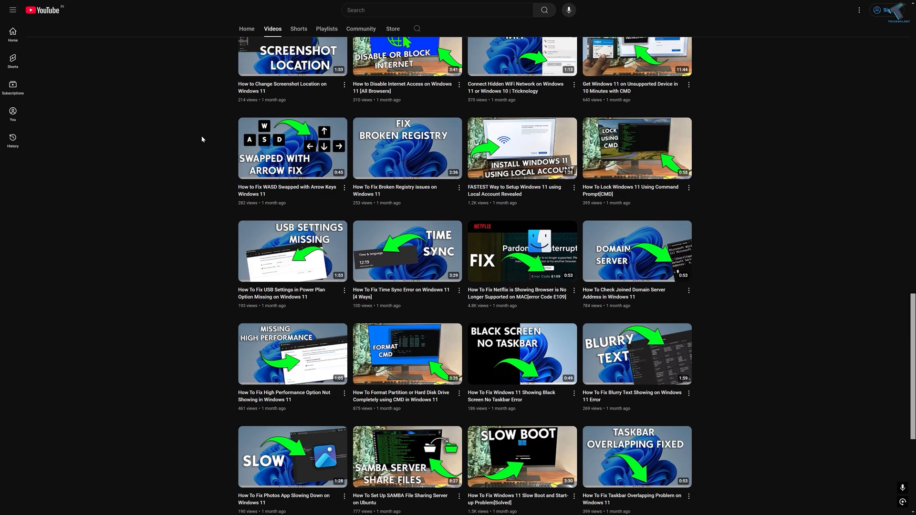
{"action": "scroll", "scroll_direction": "down", "scroll_amount": 3}
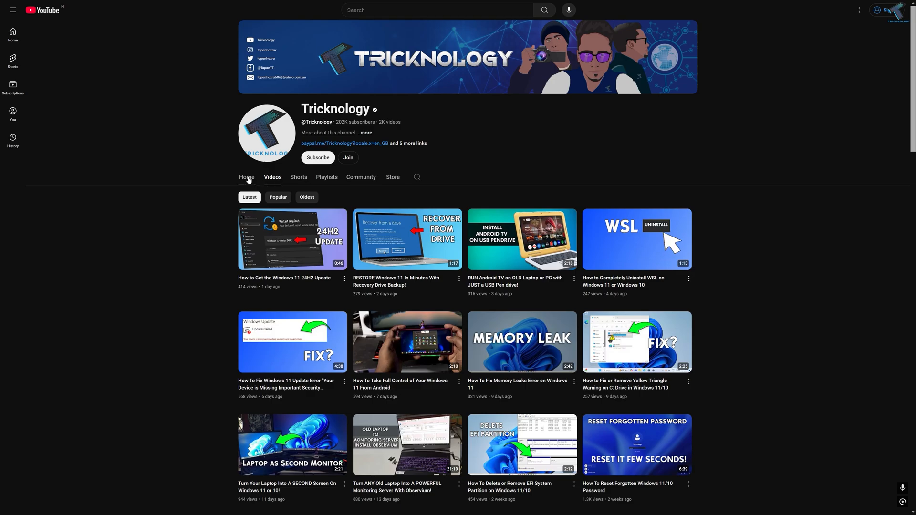
{"action": "mouse_move", "coordinate": [323, 153]}
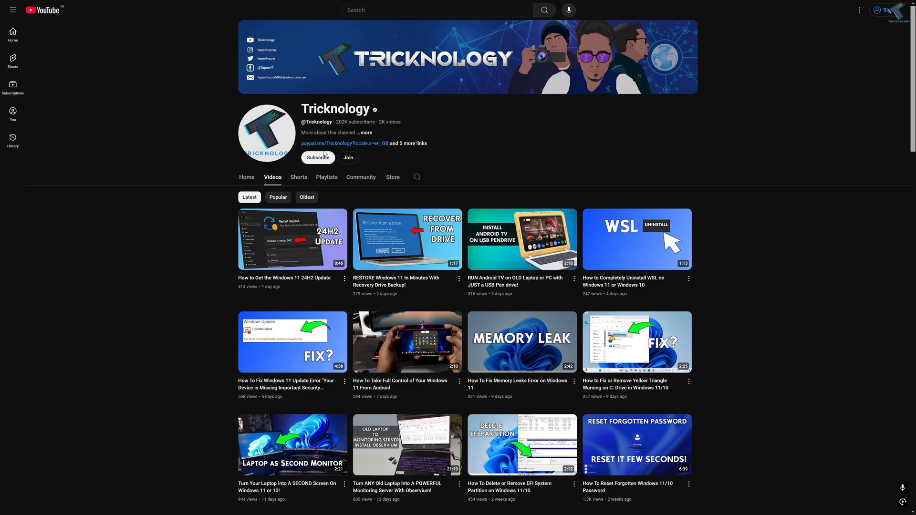